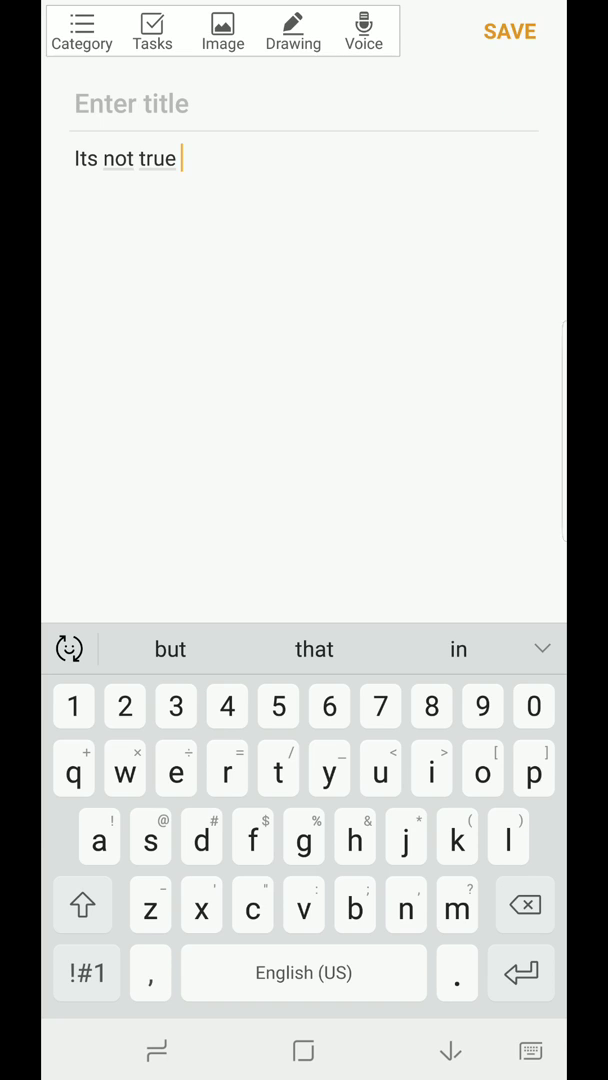
Leave the 'Its not true' note and go to Settings' General management
left_click(303, 1050)
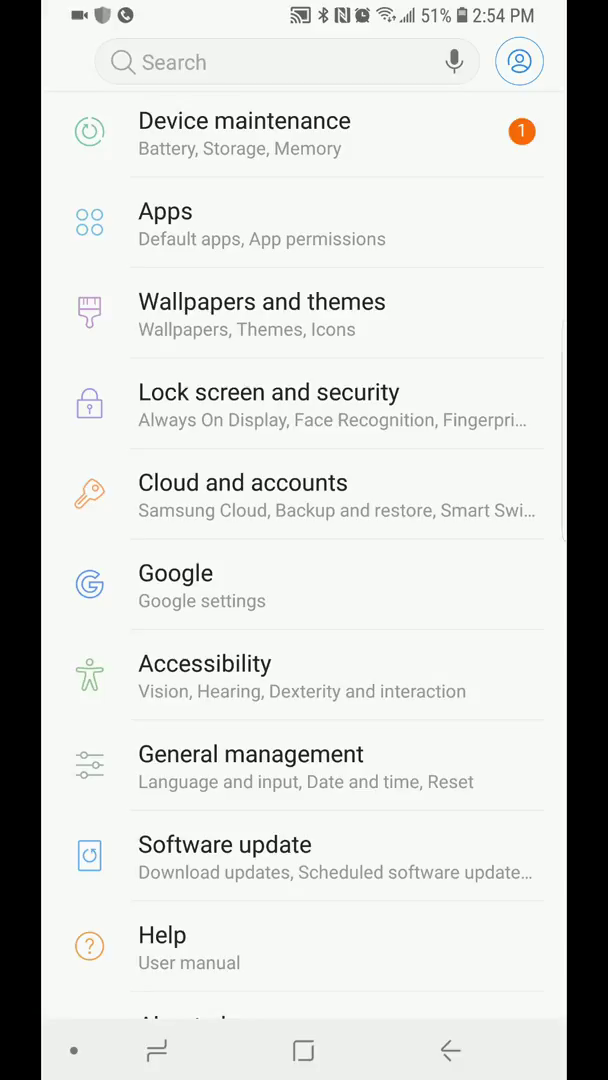
scroll("down", 3)
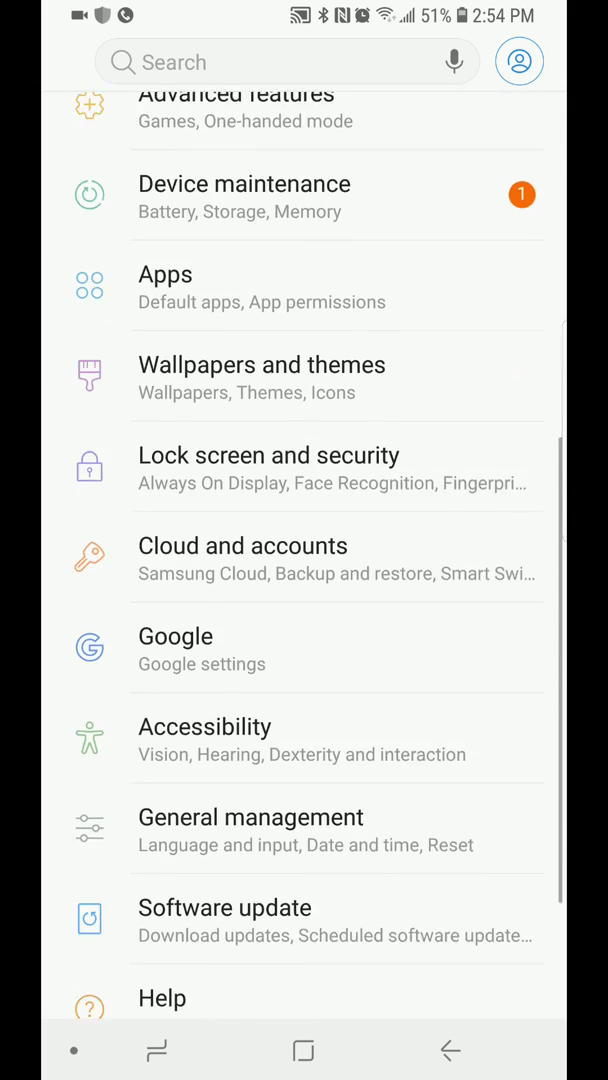
scroll("down", 3)
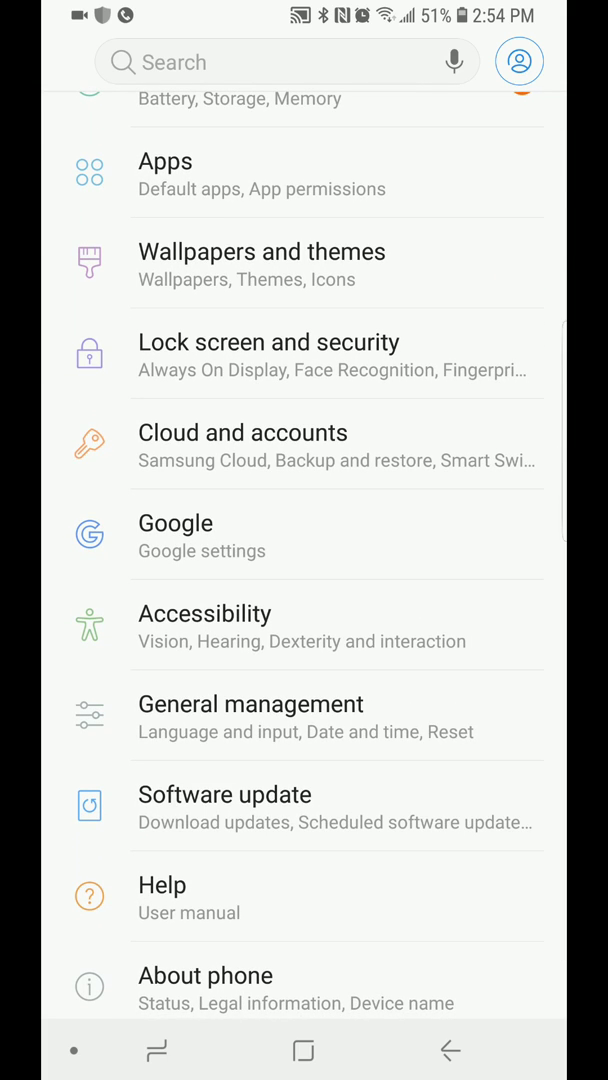
left_click(251, 703)
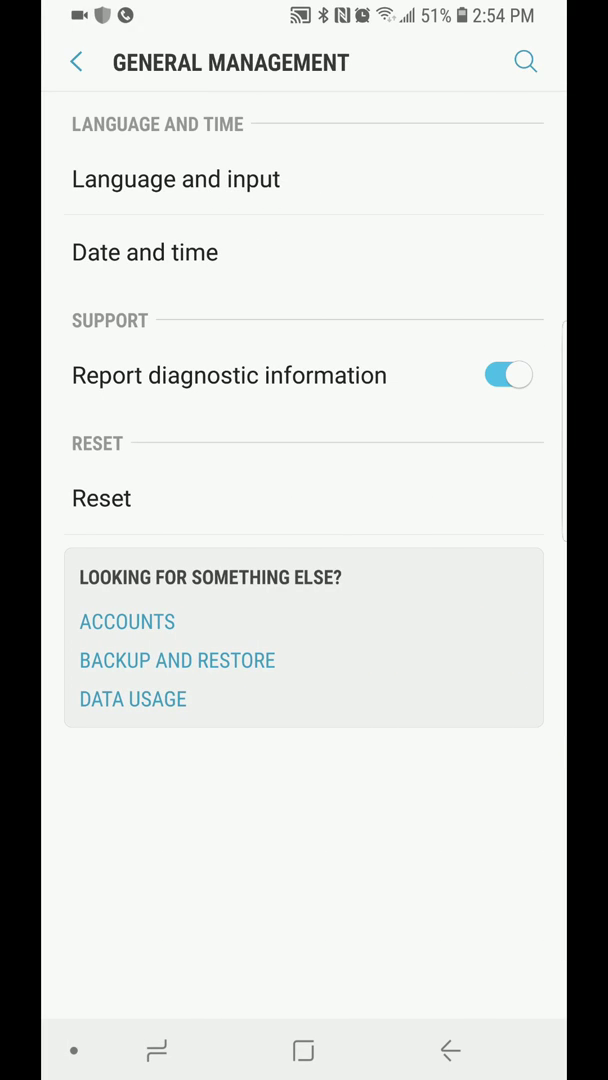
Go to Language and input from General management
left_click(175, 179)
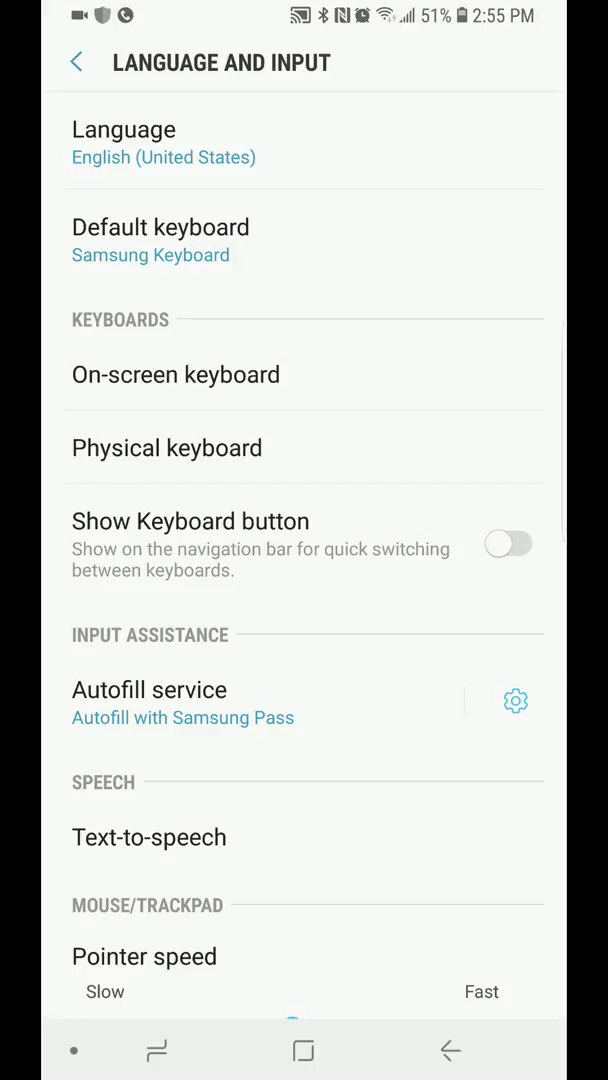
Go through On-screen keyboard and Samsung Keyboard to its Smart typing settings
left_click(176, 374)
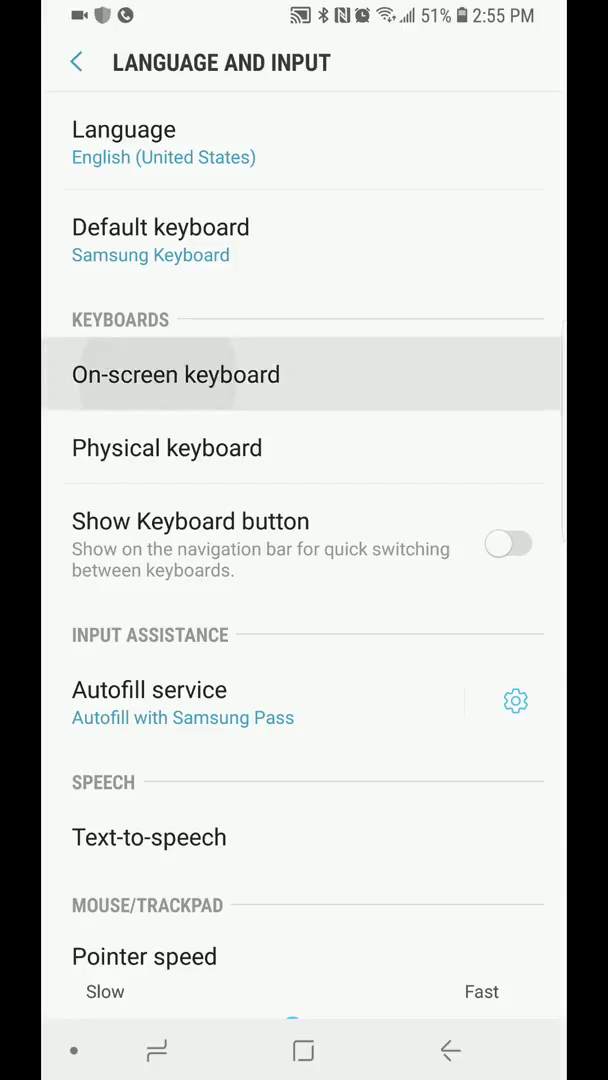
left_click(175, 374)
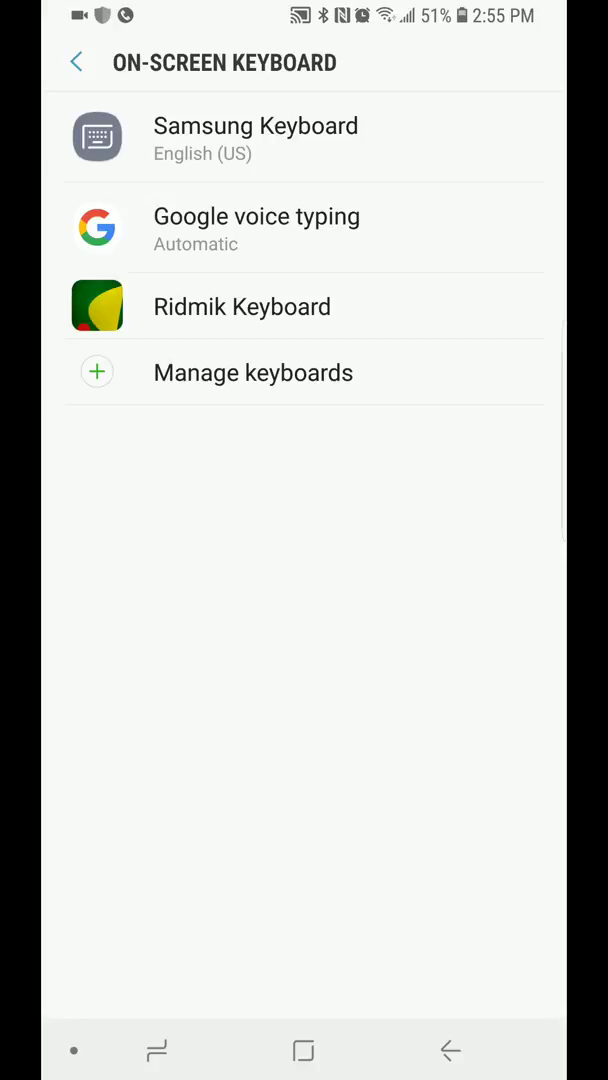
left_click(256, 138)
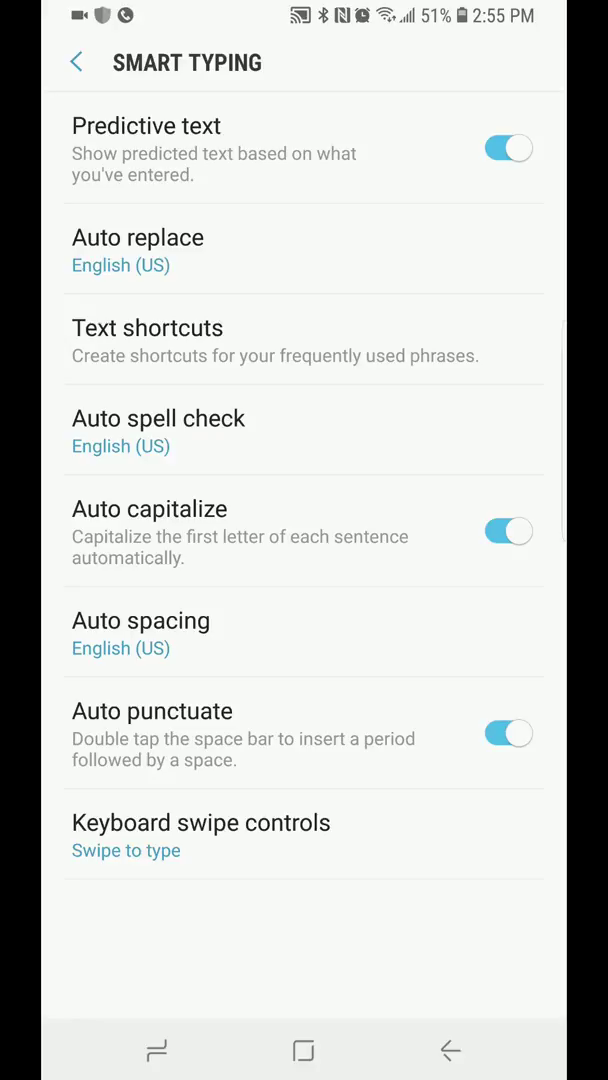
Toggle Predictive text off and on again, then view Auto replace languages
left_click(509, 148)
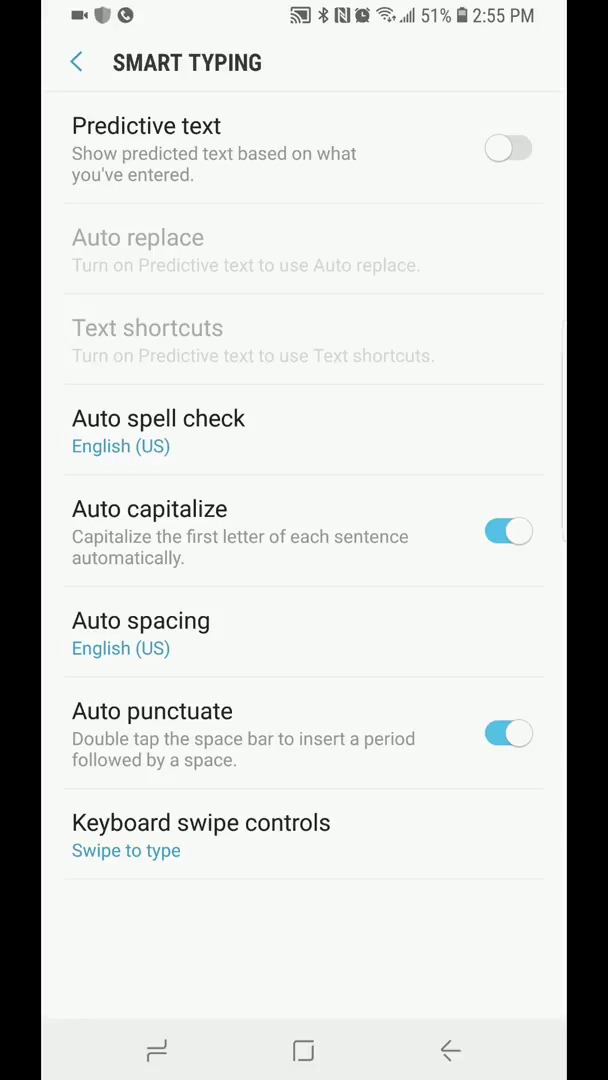
left_click(508, 148)
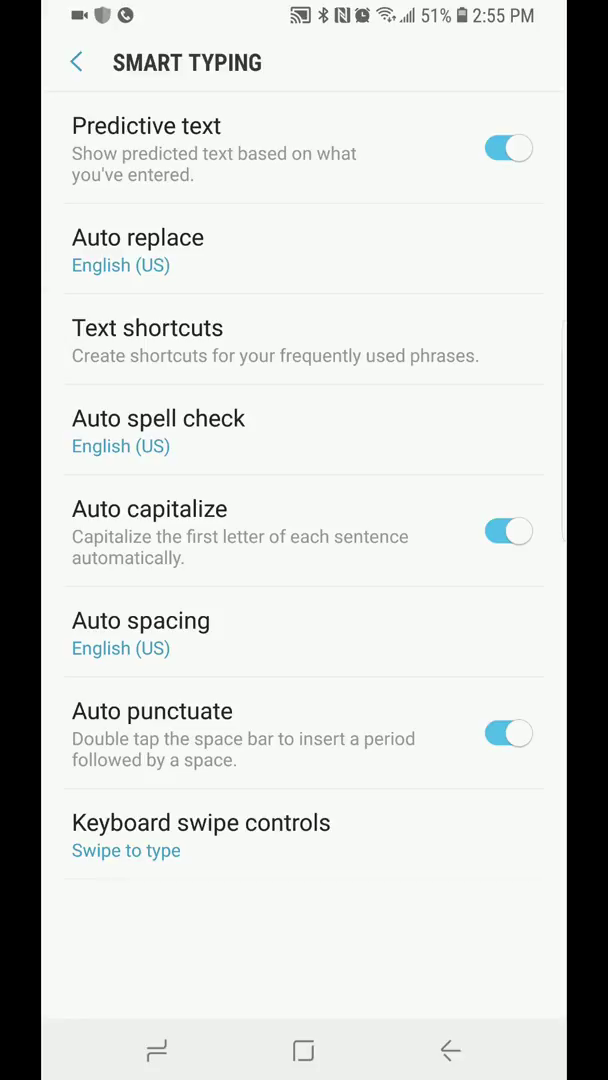
left_click(137, 237)
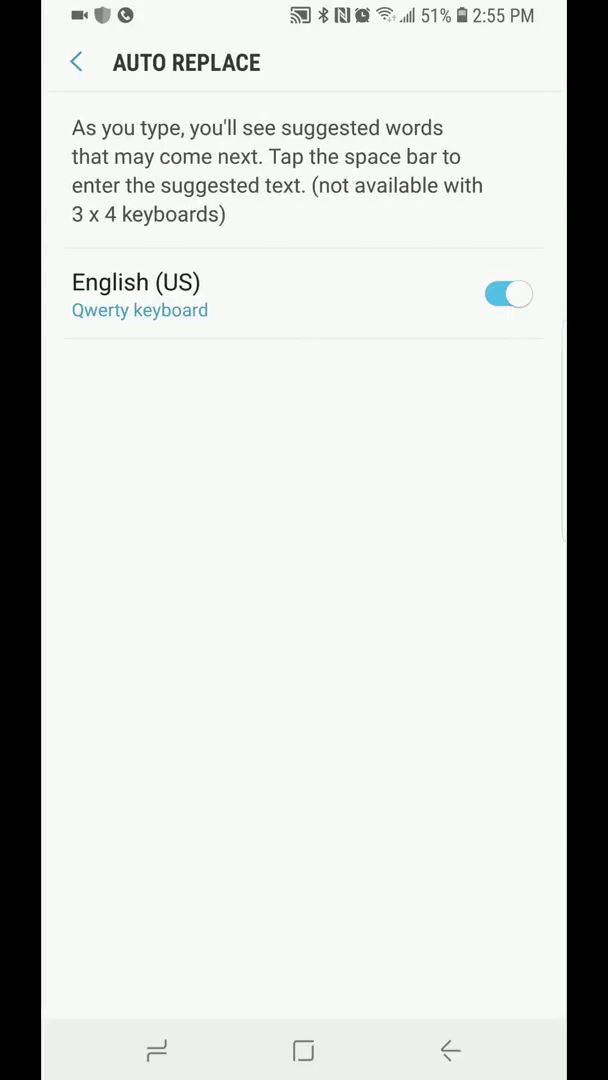
Switch off Auto replace for English (US) and return to Samsung Keyboard settings
left_click(508, 294)
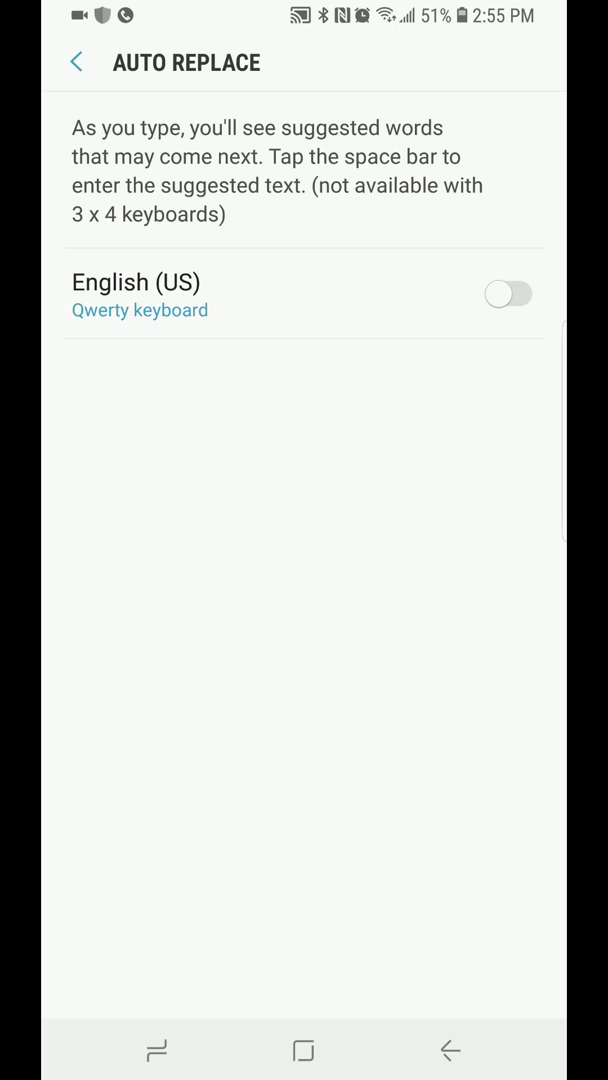
left_click(74, 62)
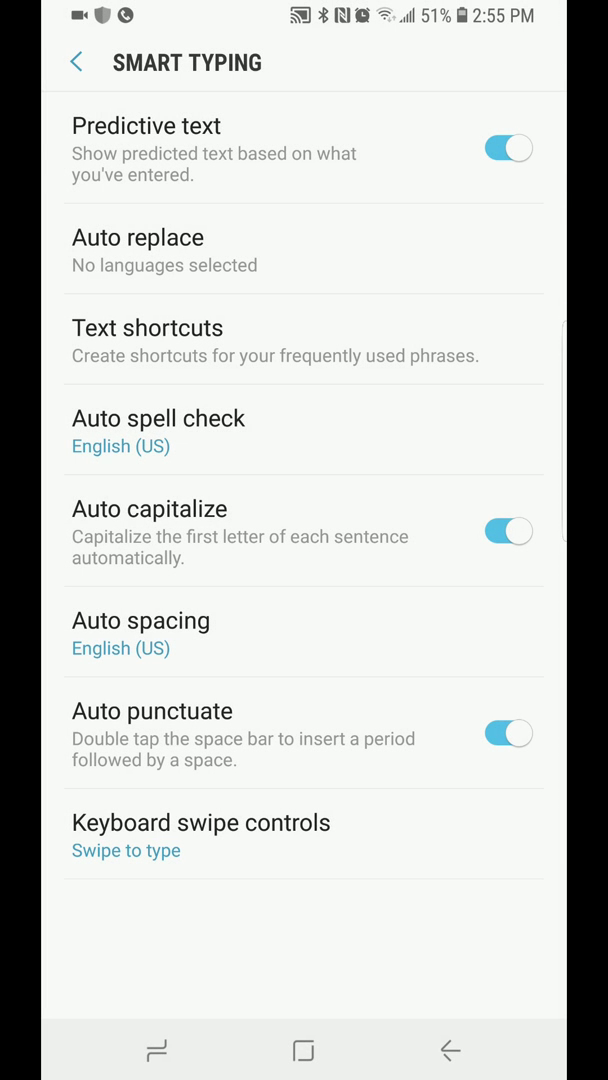
left_click(73, 62)
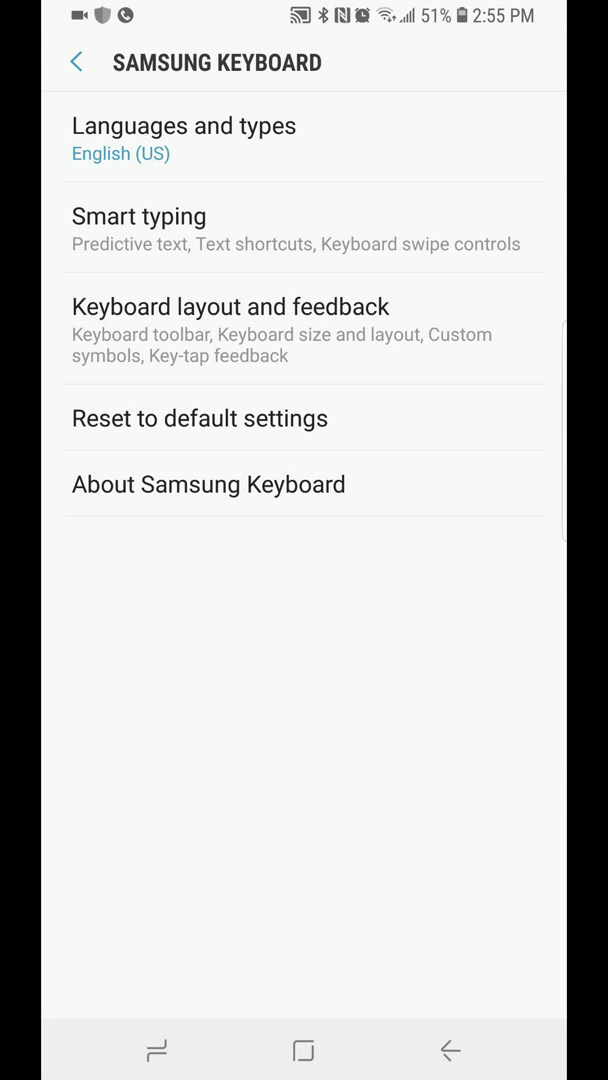